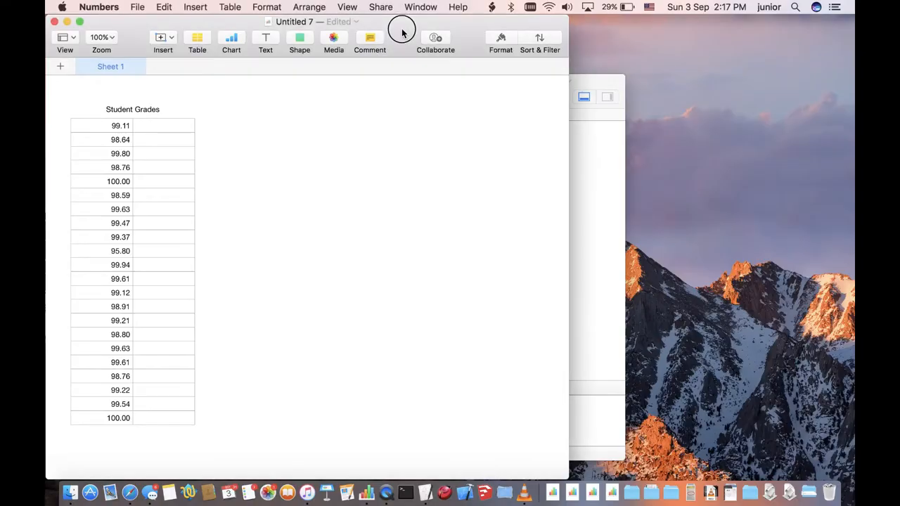
mouse_move(298, 36)
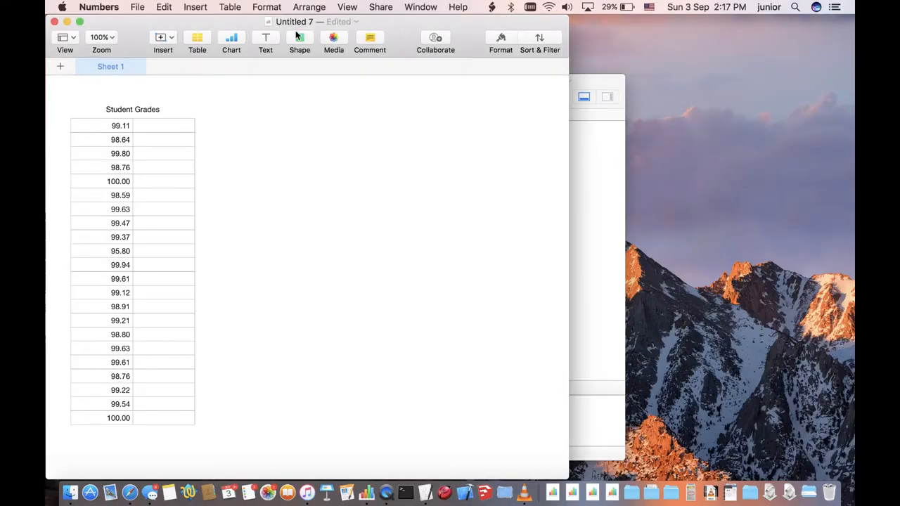
Step: Zoom in on the grades table and scroll through it
click(101, 37)
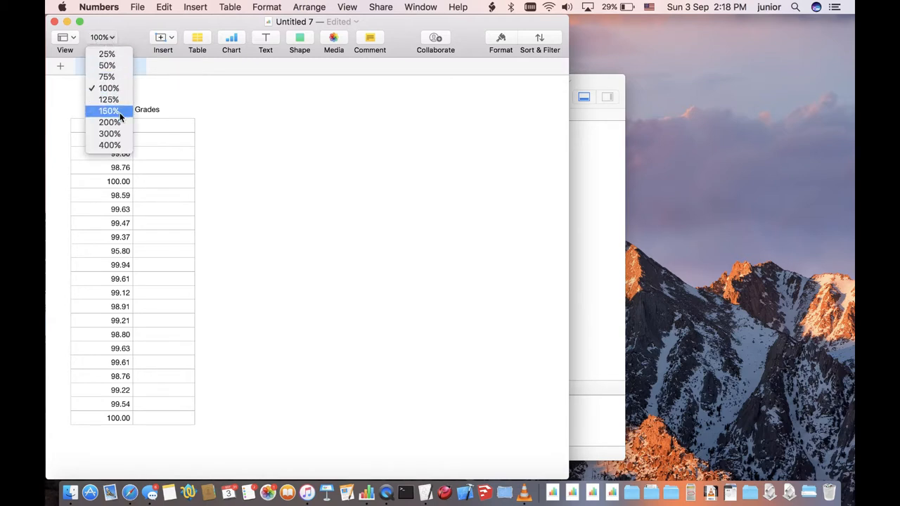
click(110, 123)
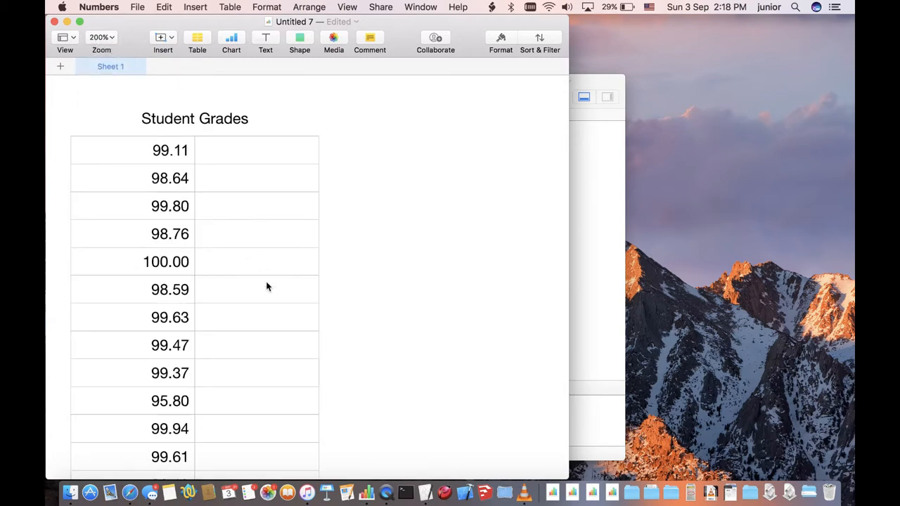
scroll(down, 3)
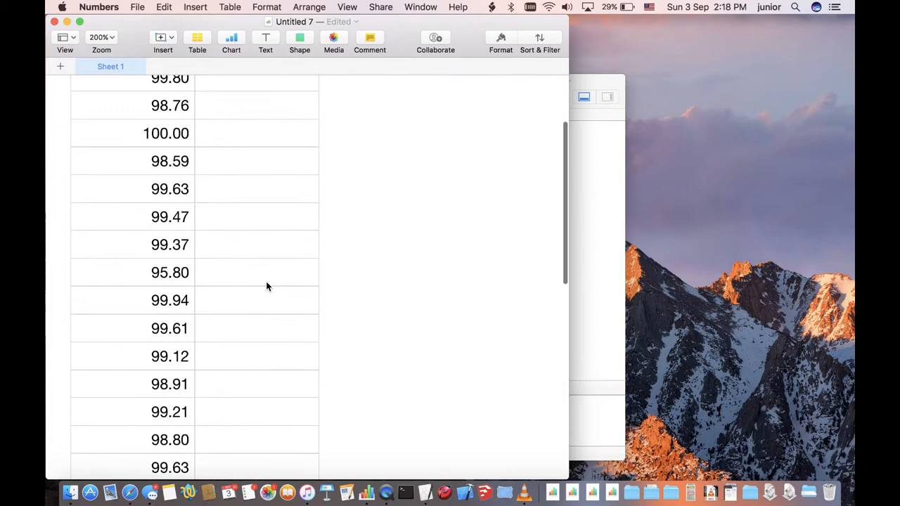
scroll(down, 3)
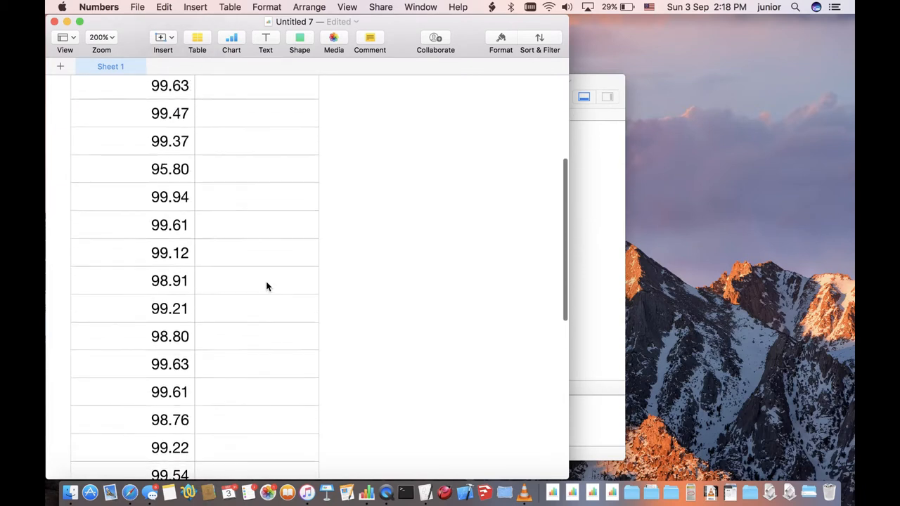
scroll(up, 3)
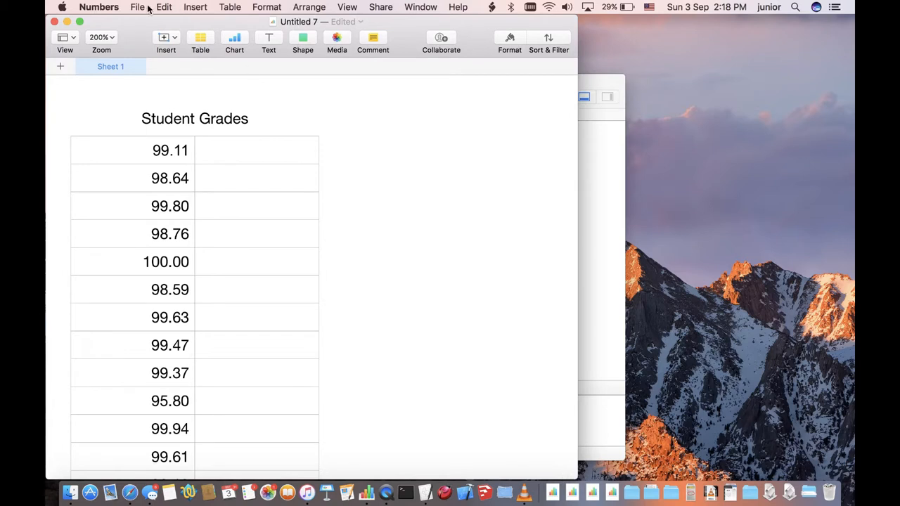
Step: Return the zoom to normal size and scroll through the Analyze_Build_NORMDIST script
click(102, 38)
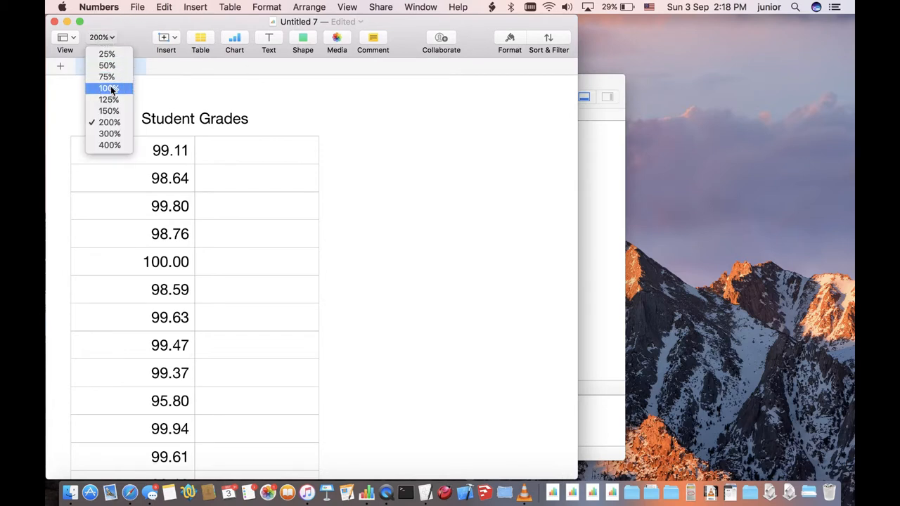
click(107, 88)
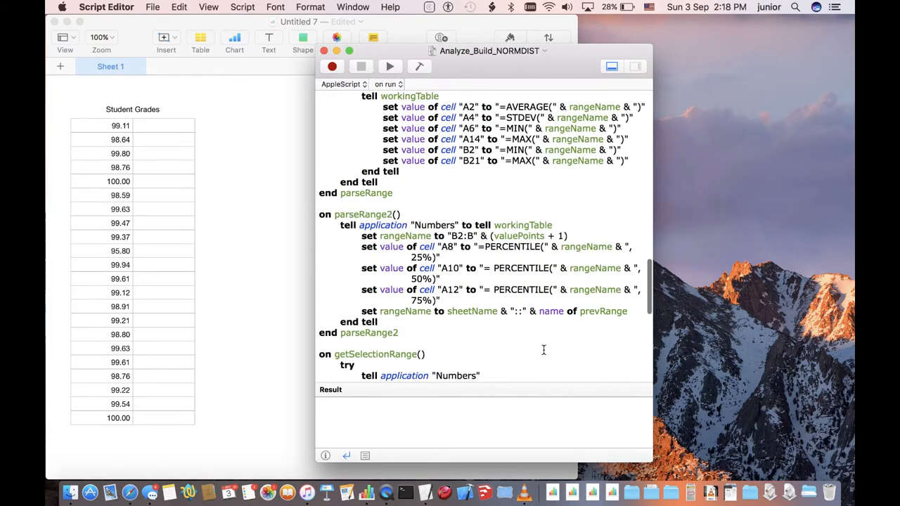
scroll(up, 3)
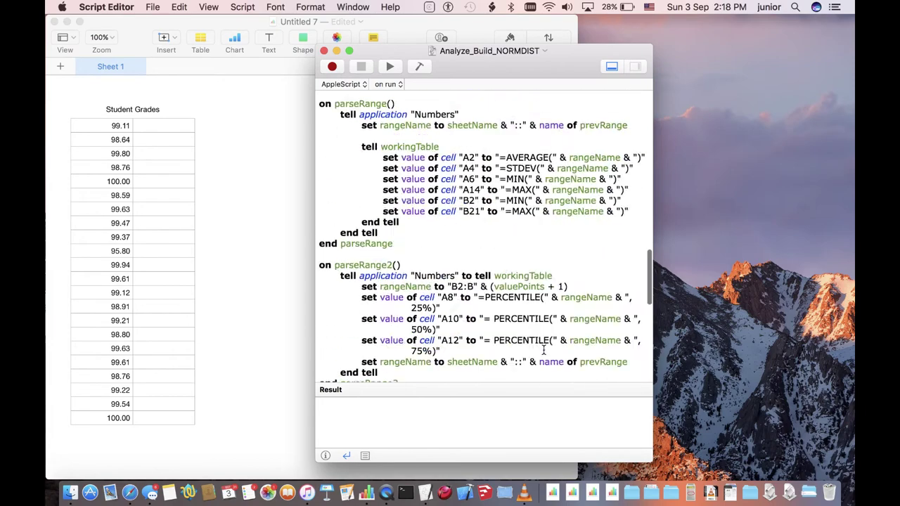
scroll(down, 3)
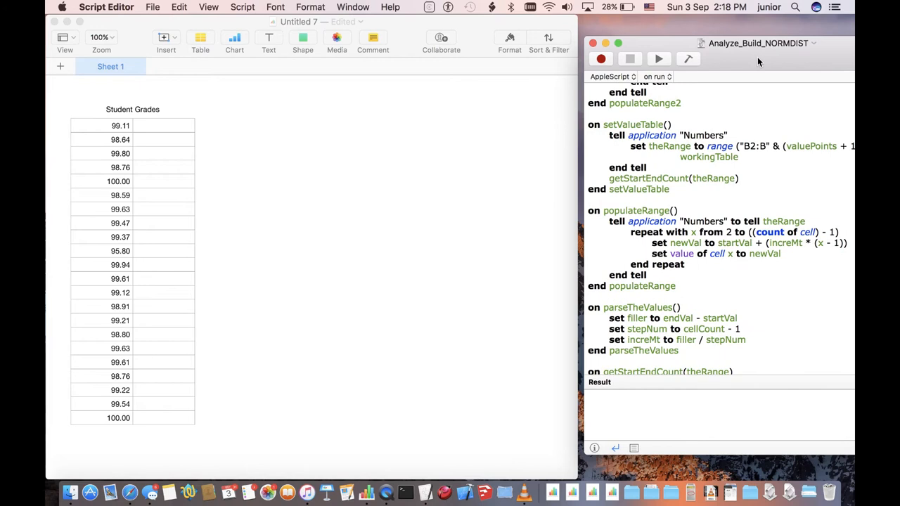
mouse_move(526, 87)
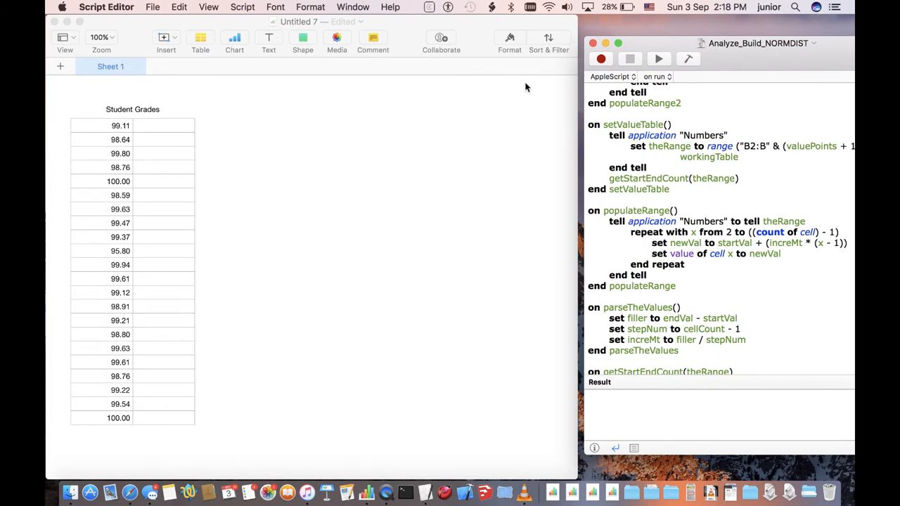
Step: Select grade cells A1 through A22 in the Numbers table
click(101, 125)
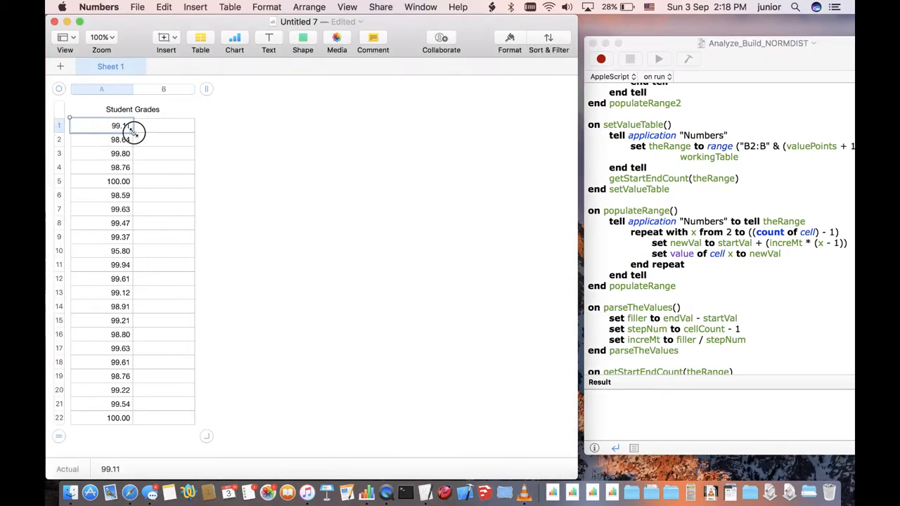
drag(119, 125, 119, 265)
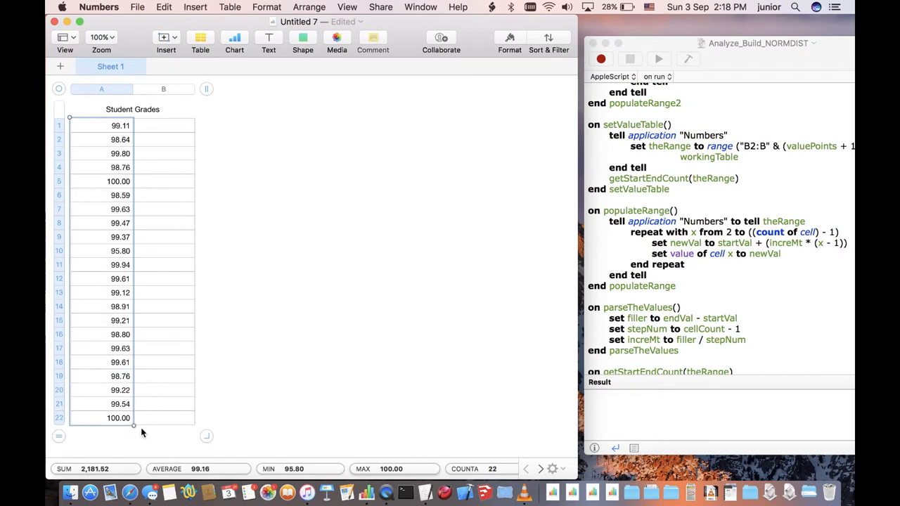
mouse_move(418, 261)
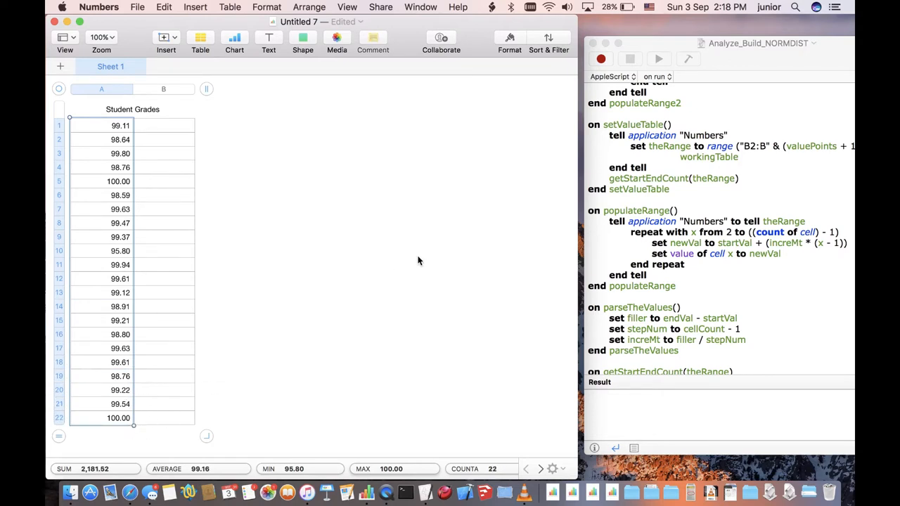
mouse_move(653, 158)
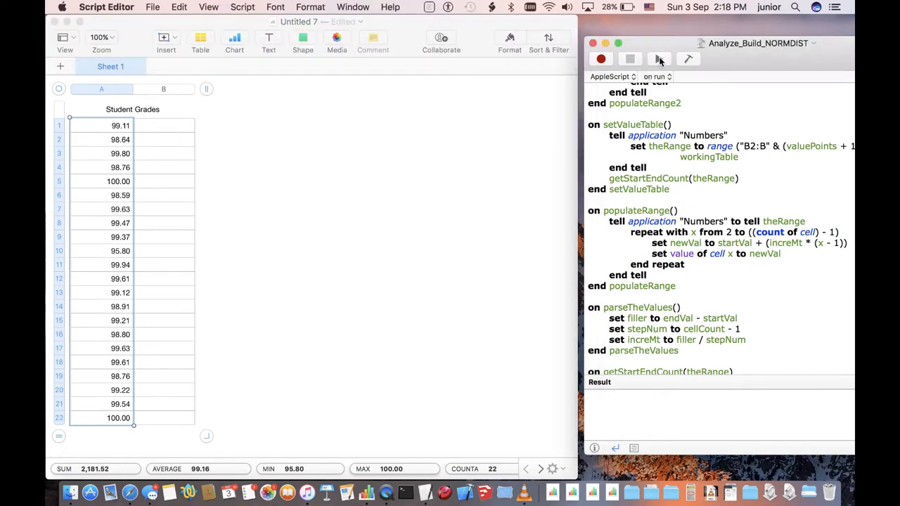
mouse_move(660, 58)
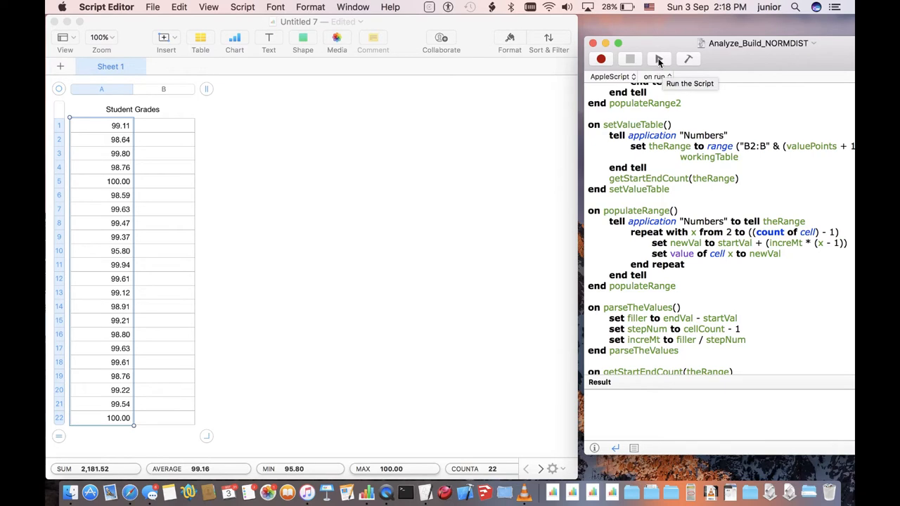
Step: Run the Analyze_Build_NORMDIST script to generate the statistics table
click(659, 58)
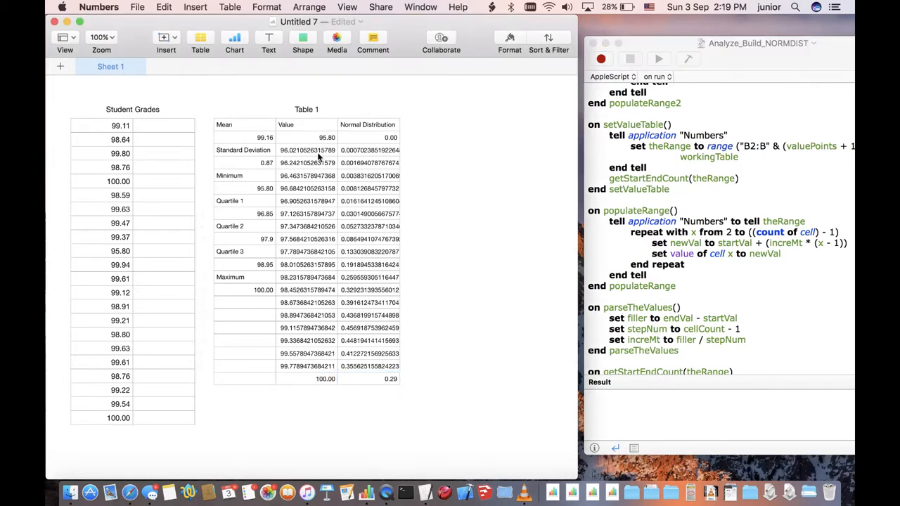
Step: Inspect Table 1's mean, STDEV, MIN, quartile PERCENTILE and C2 NORMDIST formulas
click(263, 137)
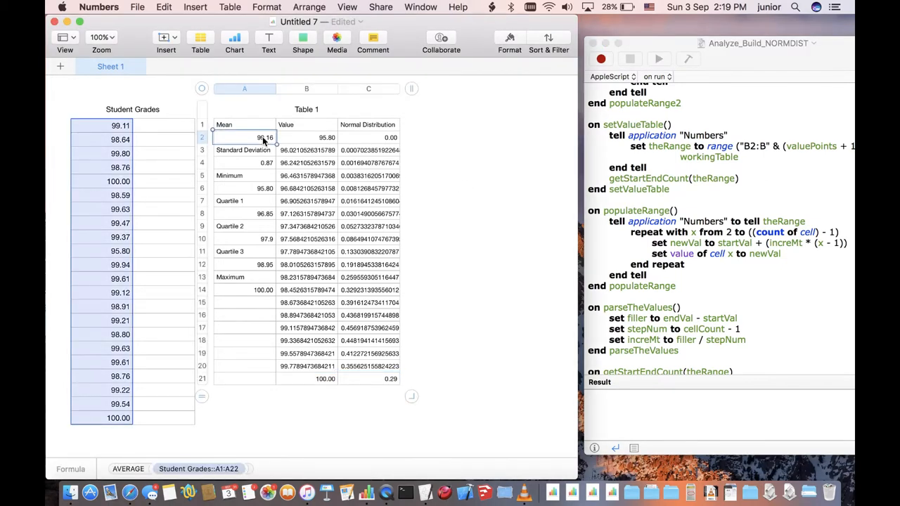
click(244, 163)
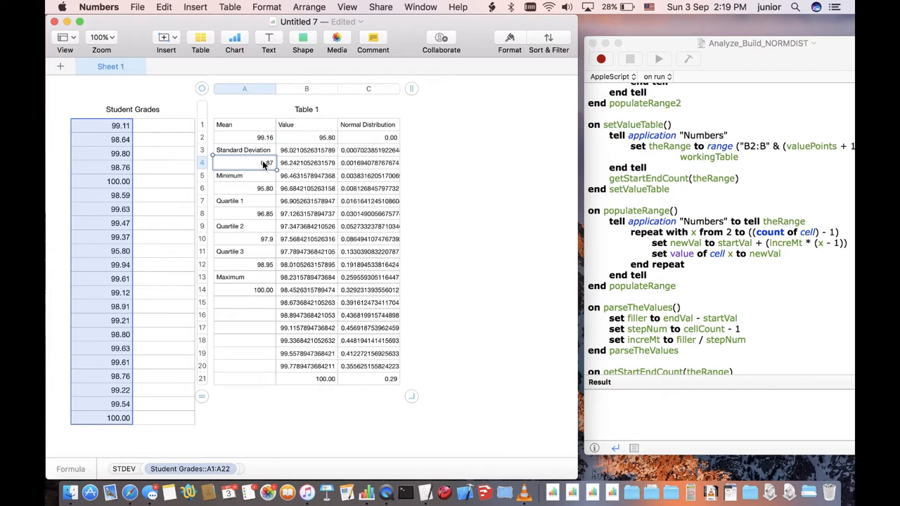
click(244, 188)
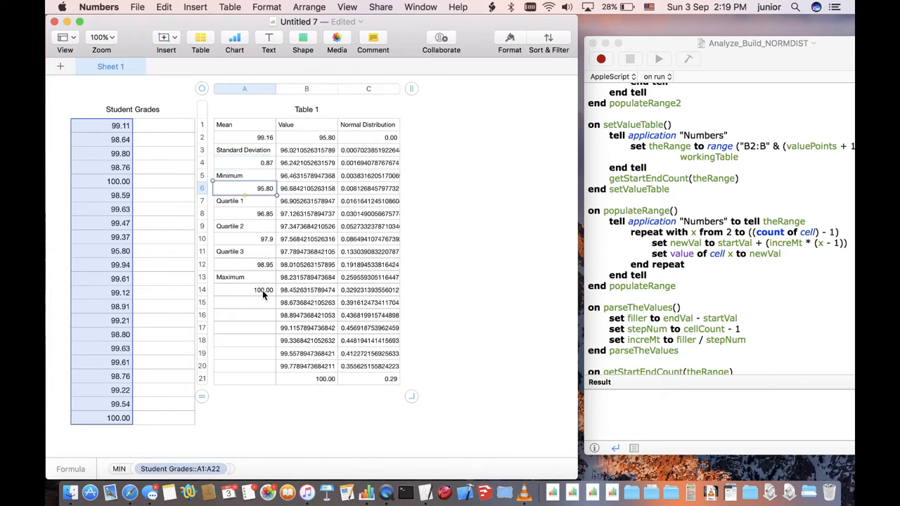
click(244, 289)
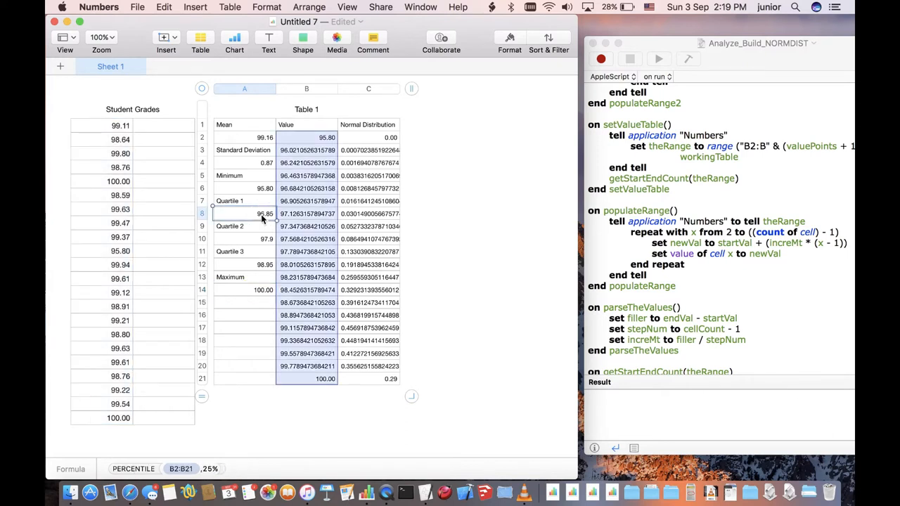
click(244, 239)
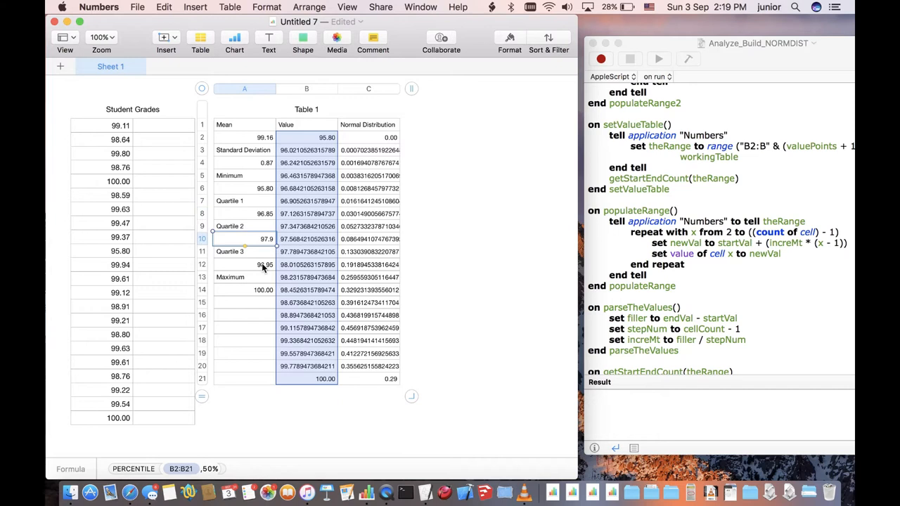
click(265, 265)
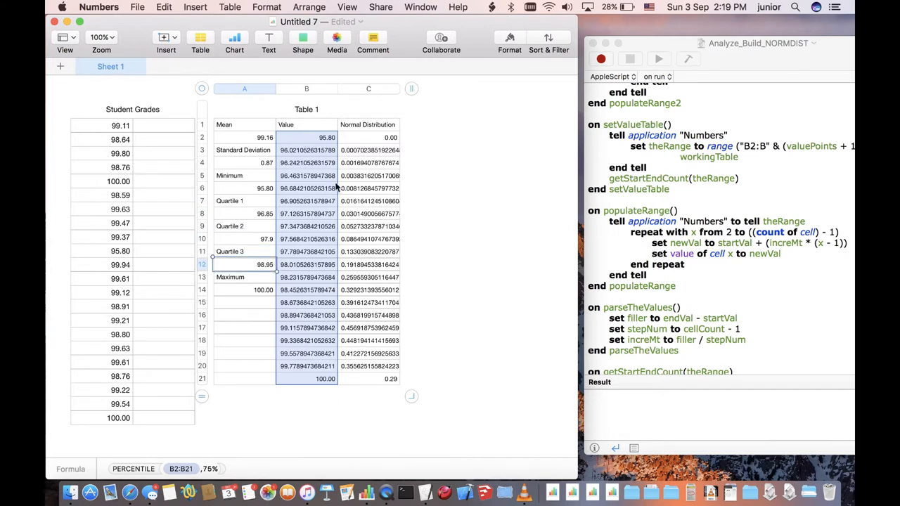
click(368, 137)
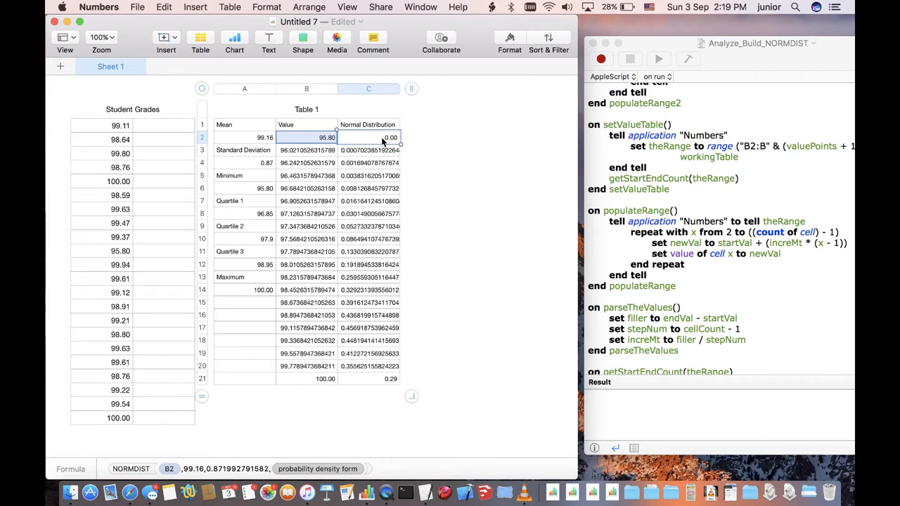
mouse_move(206, 462)
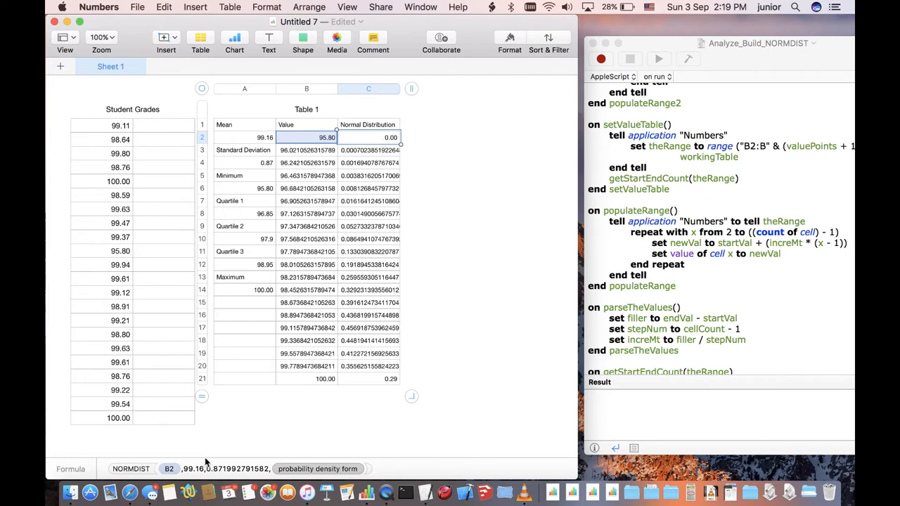
mouse_move(218, 461)
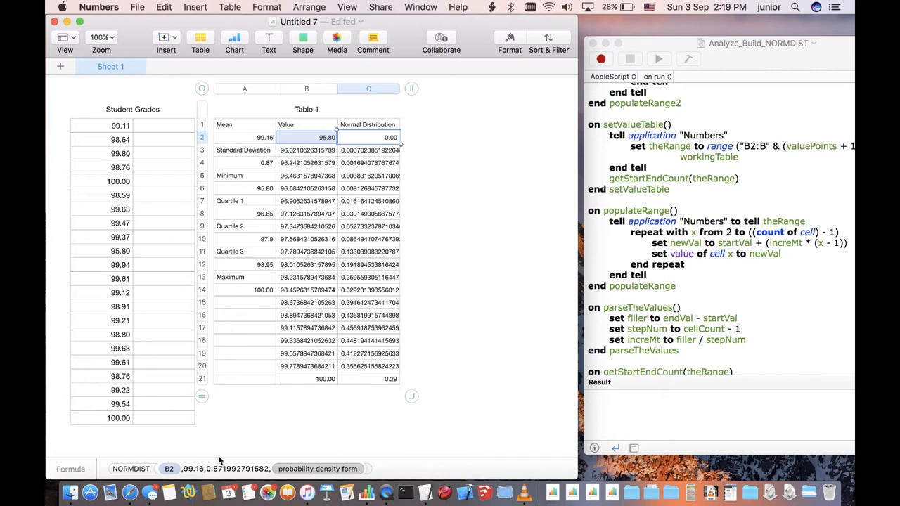
mouse_move(242, 461)
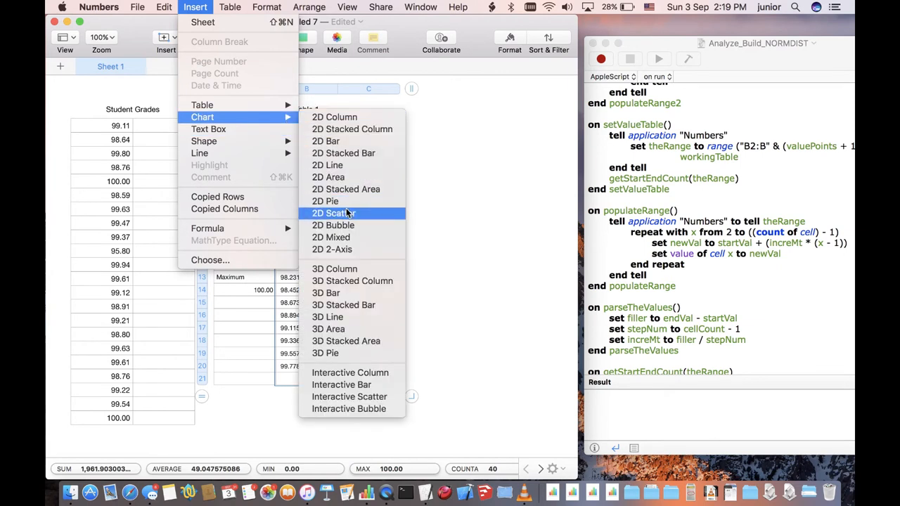
mouse_move(368, 218)
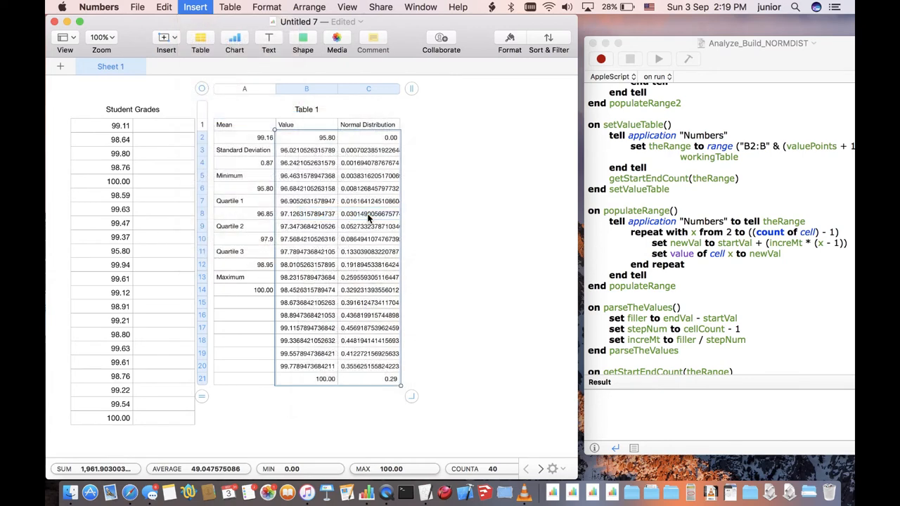
Step: Insert a 2D Scatter chart from the B2:C21 Value and Normal Distribution data
click(234, 40)
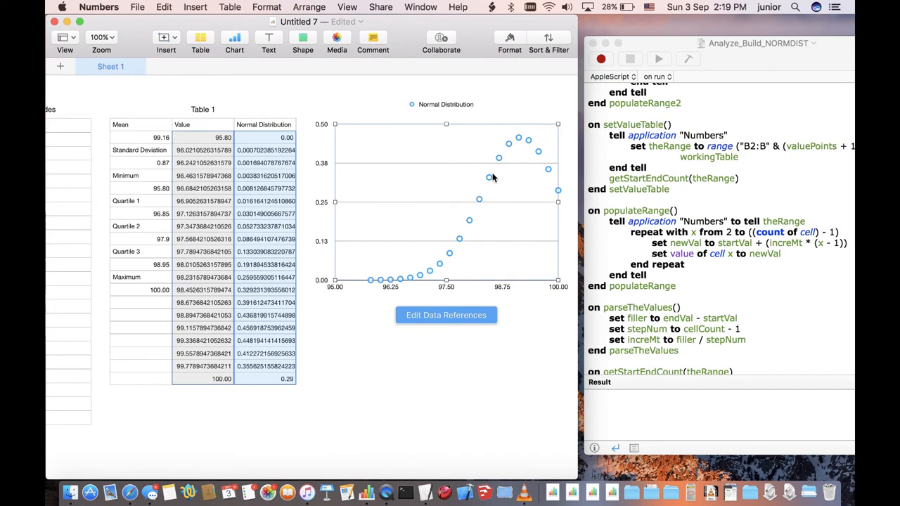
mouse_move(507, 76)
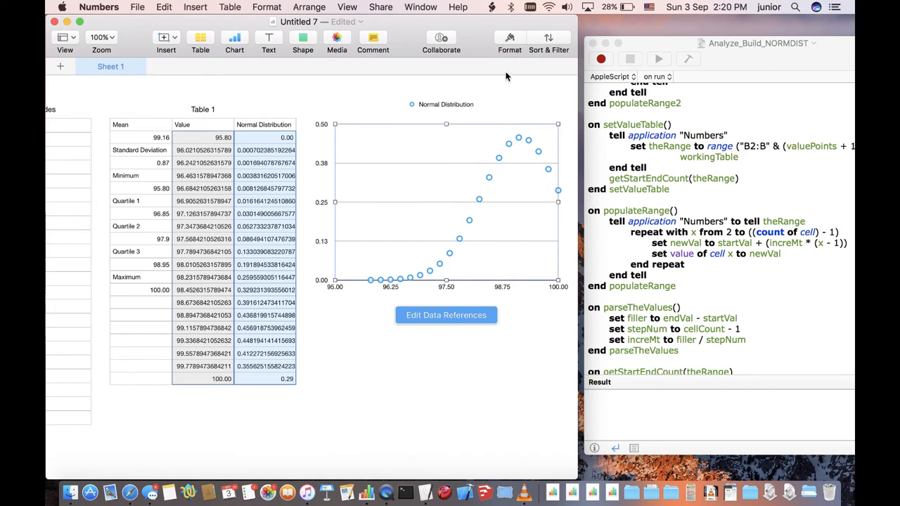
Step: Open the Format sidebar for the selected scatter chart
click(509, 40)
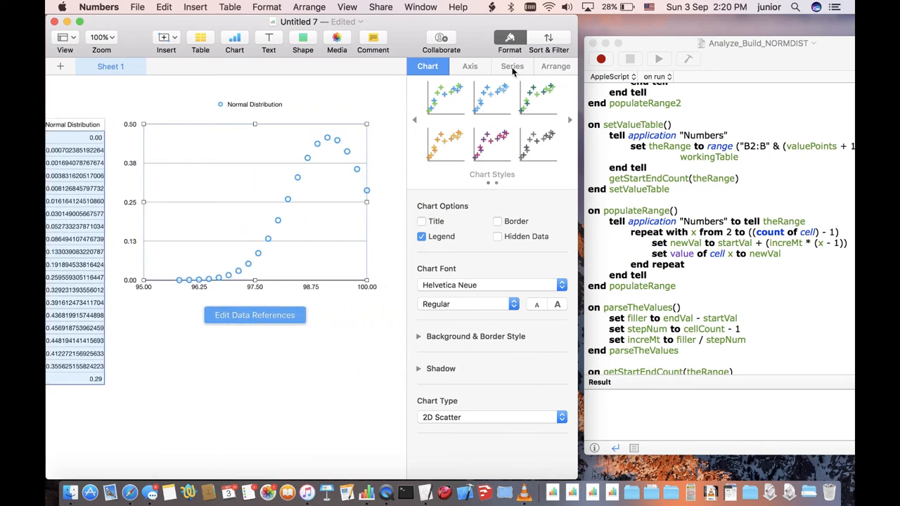
Step: Give the chart series + data symbols and curved connection lines, then deselect
click(512, 66)
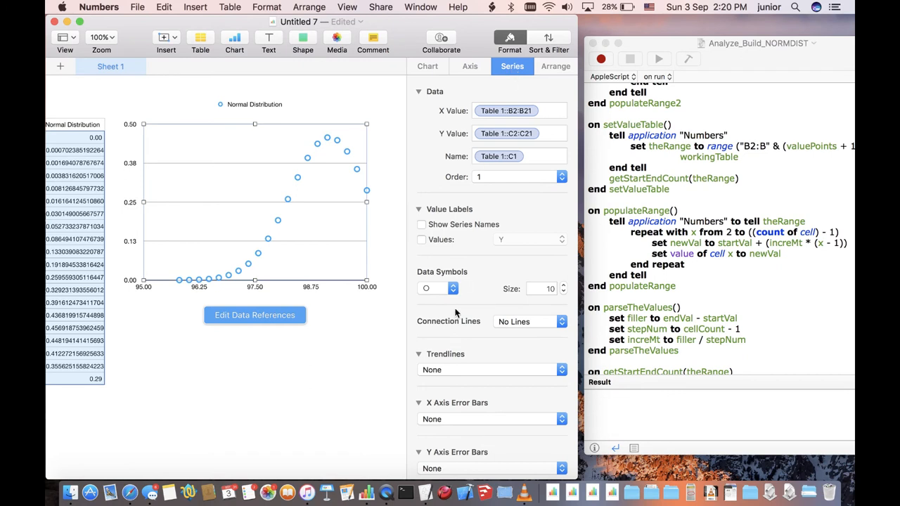
click(436, 289)
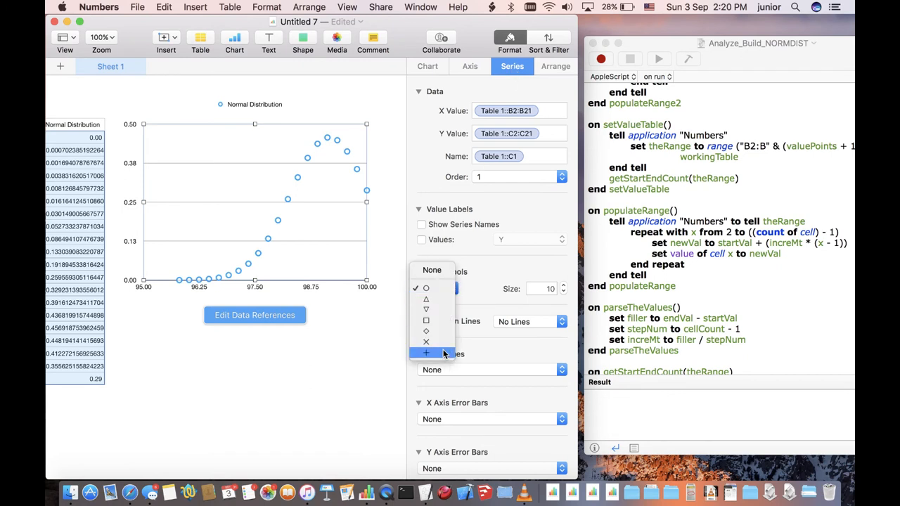
click(426, 353)
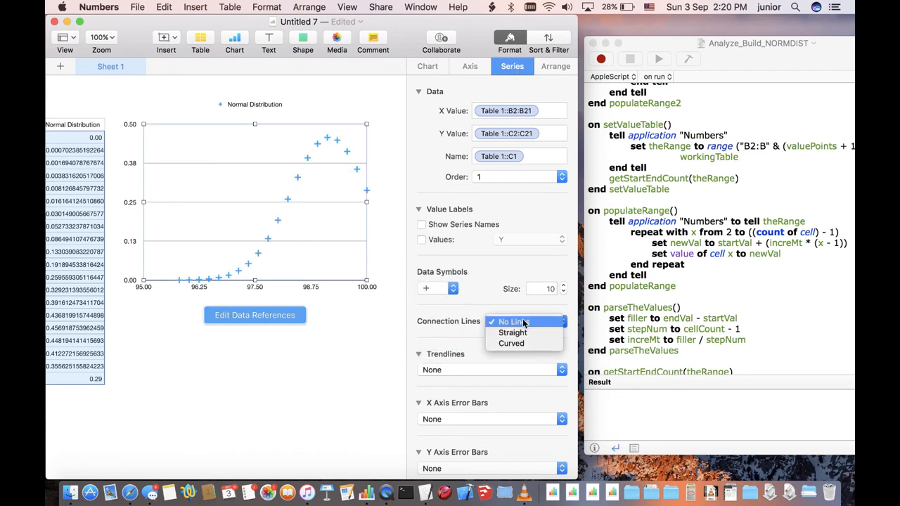
click(512, 344)
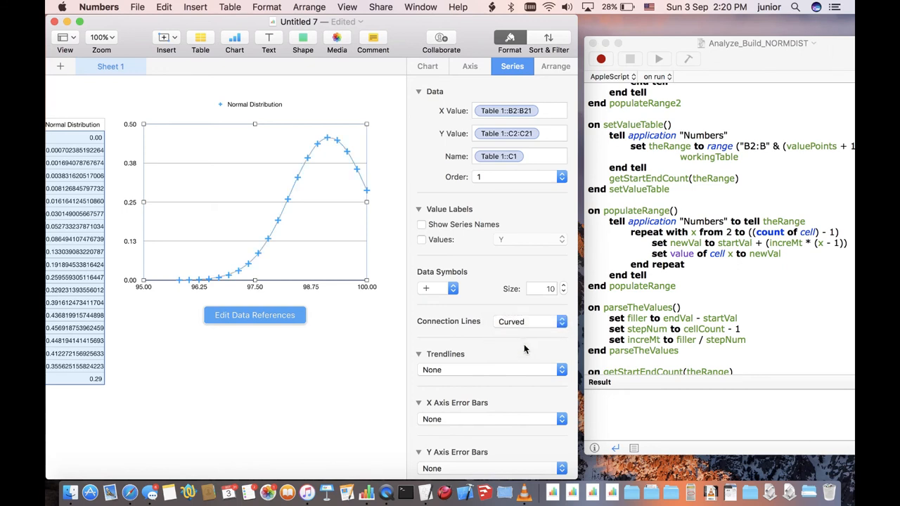
click(343, 394)
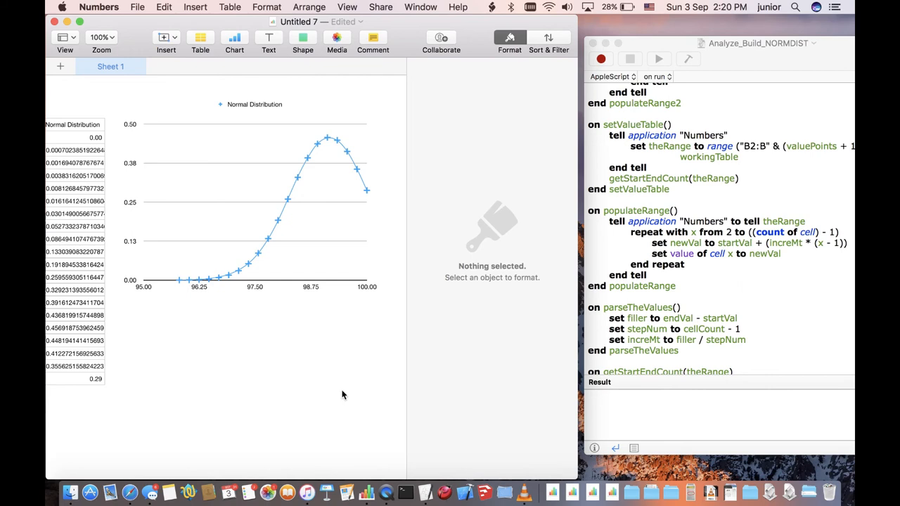